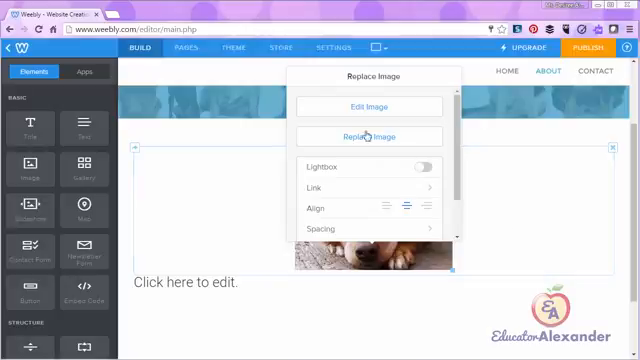
Bring the dog photo into the image editor's Effects view with Coloring and Edges options.
left_click(372, 108)
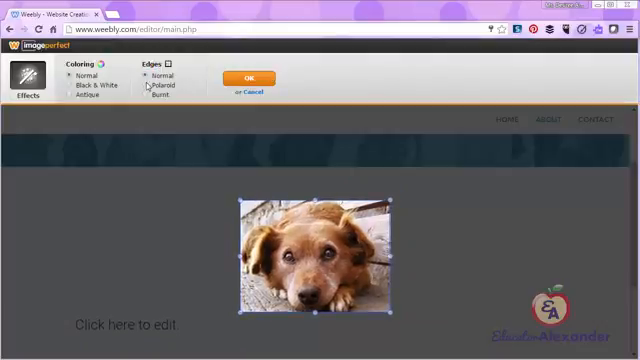
Leave the Coloring and Edges effects without applying any change to the dog photo.
left_click(148, 88)
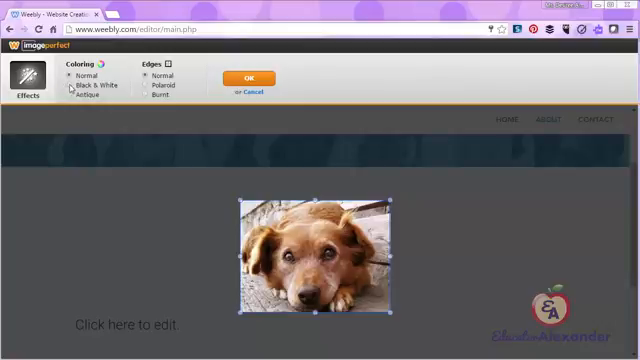
left_click(76, 84)
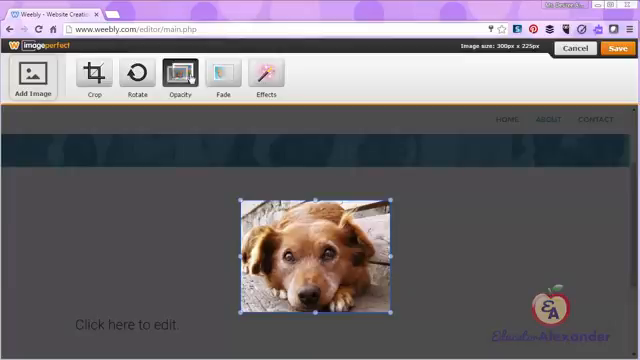
left_click(180, 80)
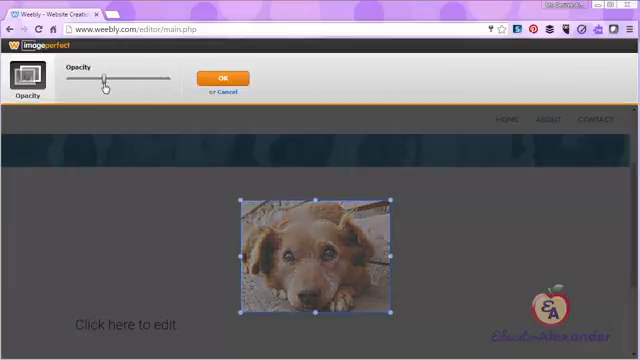
left_click_drag(104, 84, 82, 90)
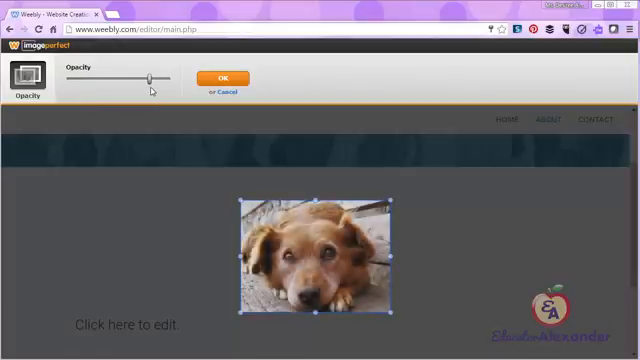
left_click_drag(150, 78, 148, 78)
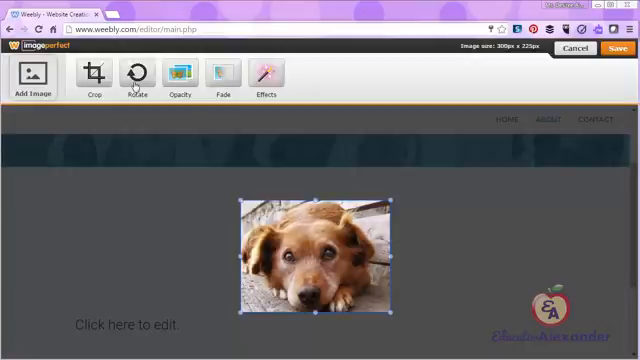
left_click(130, 78)
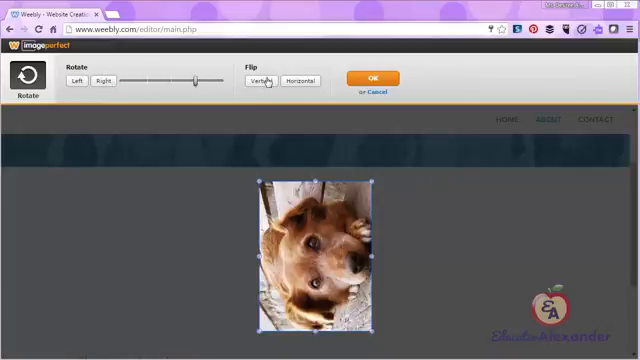
left_click(262, 80)
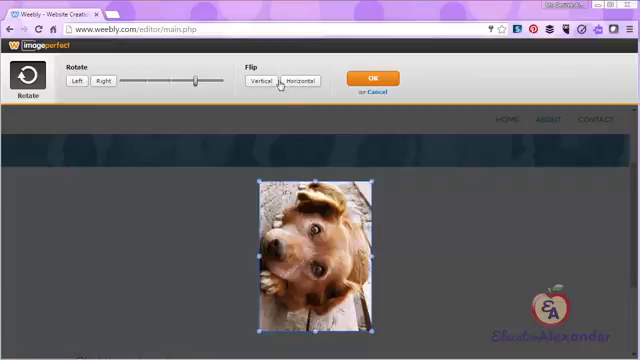
left_click(102, 80)
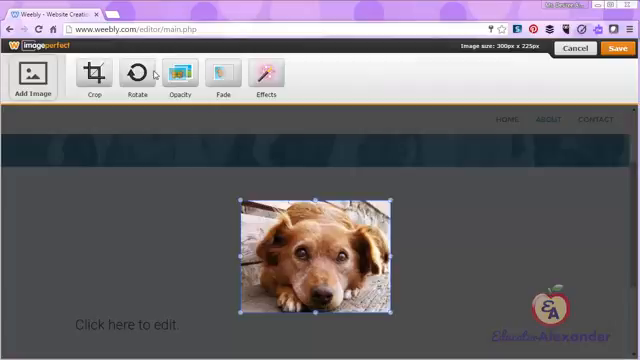
Crop the dog photo to a tighter rectangle around the dog and apply it.
left_click(92, 76)
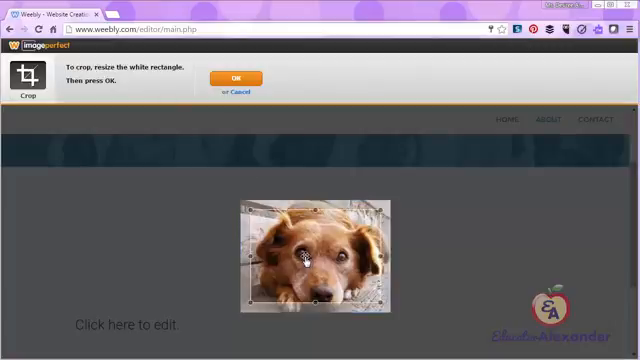
left_click_drag(376, 300, 372, 298)
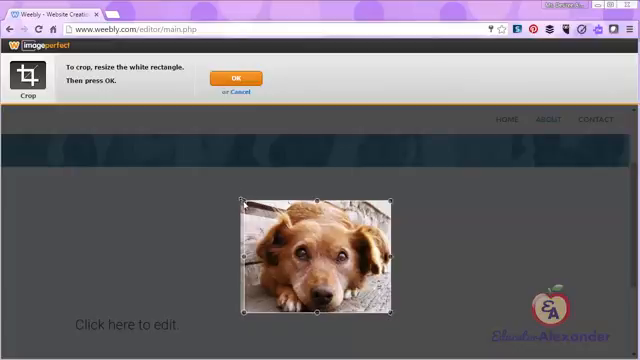
left_click(232, 80)
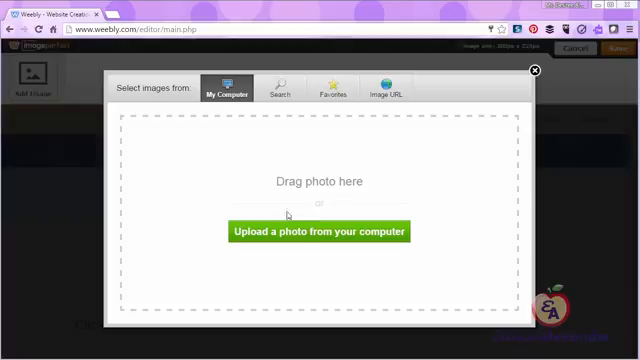
Upload the WOW image file from the computer so it sits beside the dog photo.
left_click(320, 232)
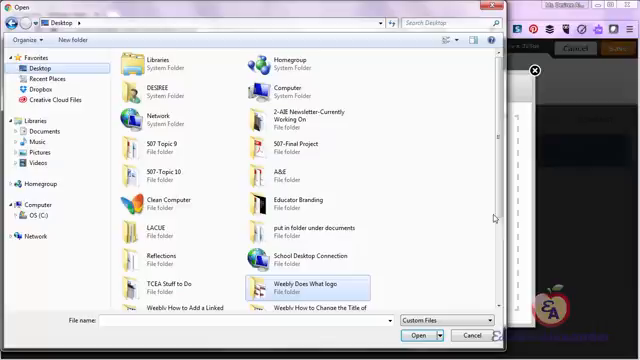
scroll("down", 3)
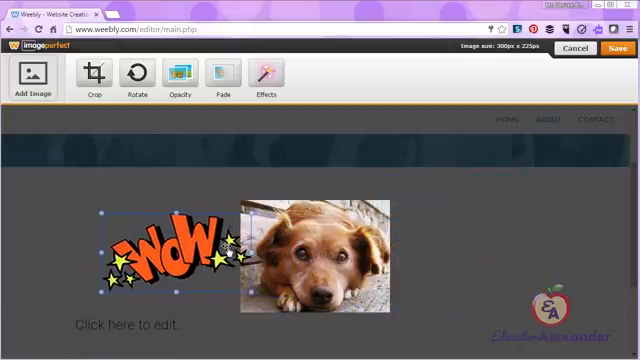
Upload a second WOW graphic, arrange both around the dog, and save the composite to the page.
left_click(36, 76)
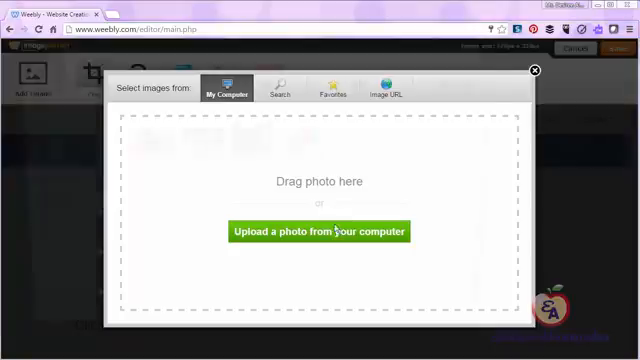
left_click(324, 232)
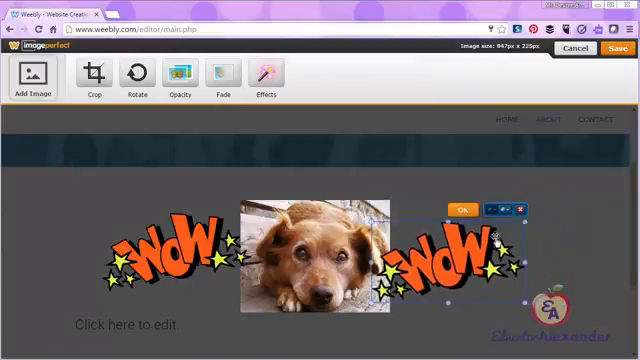
left_click(464, 210)
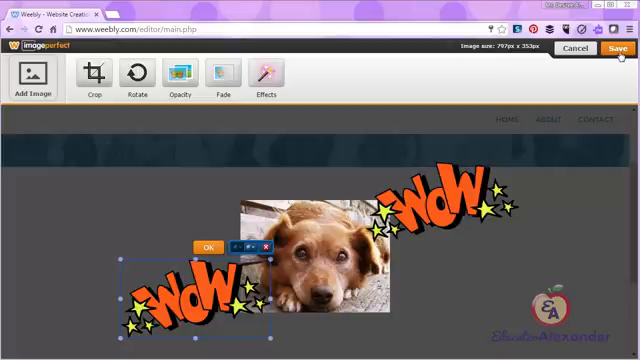
left_click(616, 52)
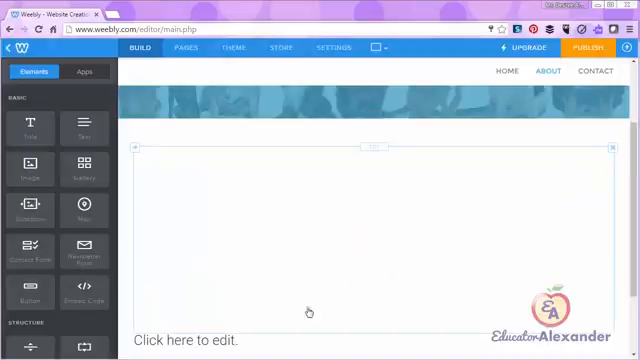